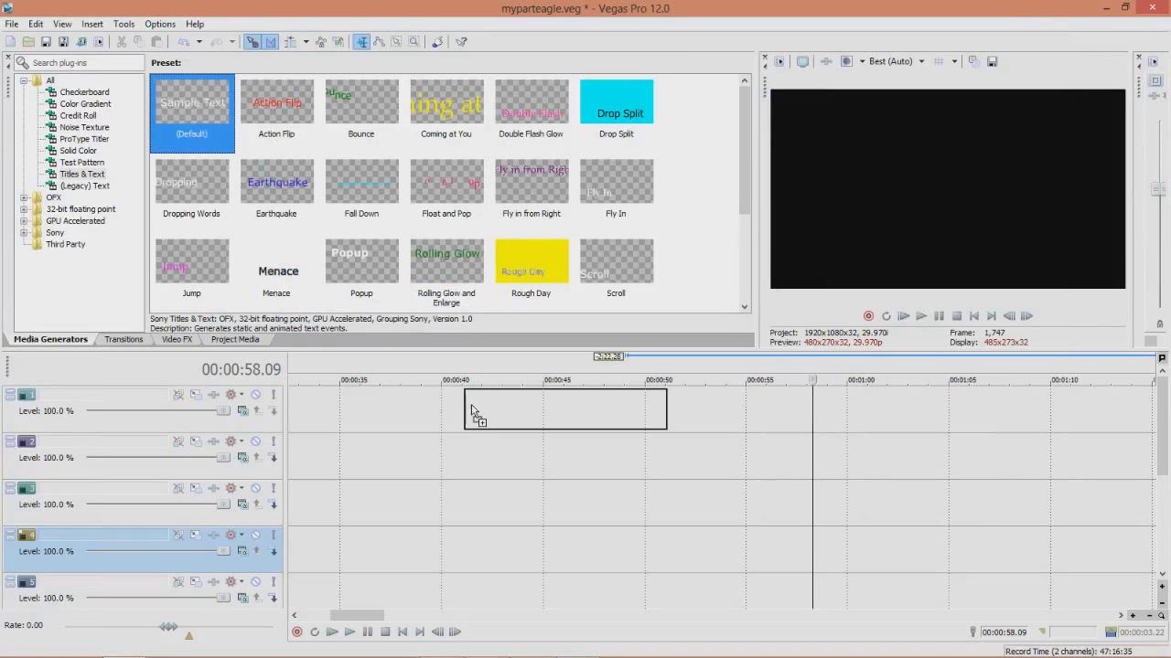
Step: Add the default Sample Text title to track 1, zoom the timeline, and open its Pan/Crop
{"action": "double_click", "coordinate": [192, 100]}
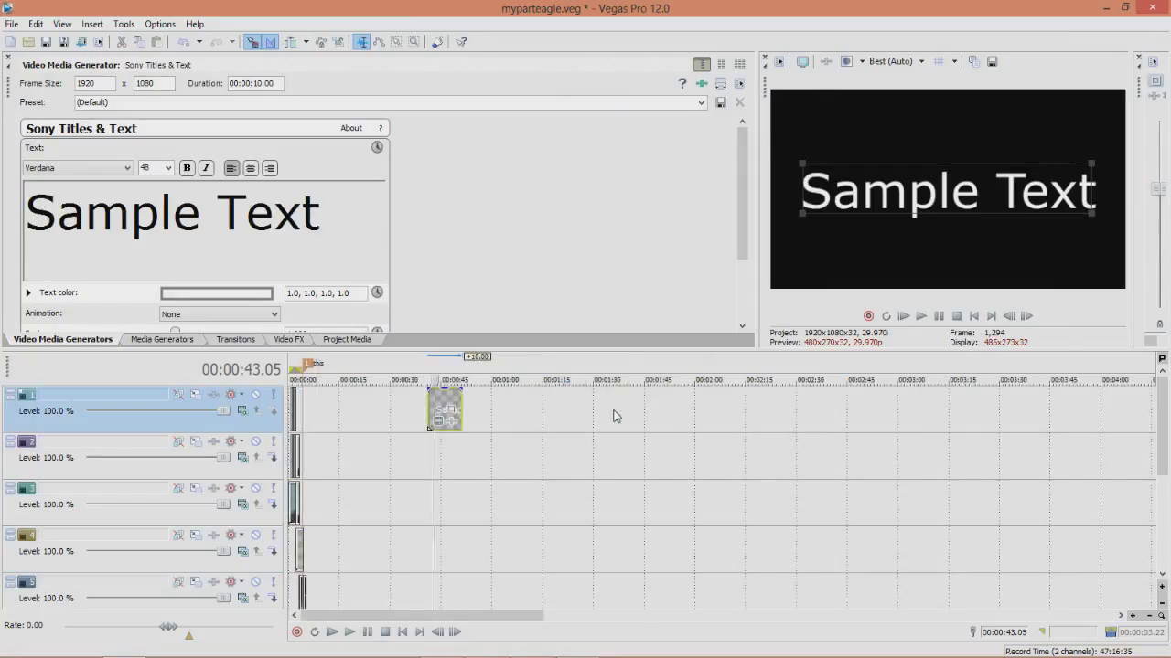
{"action": "left_click_drag", "start_coordinate": [446, 409], "coordinate": [741, 408]}
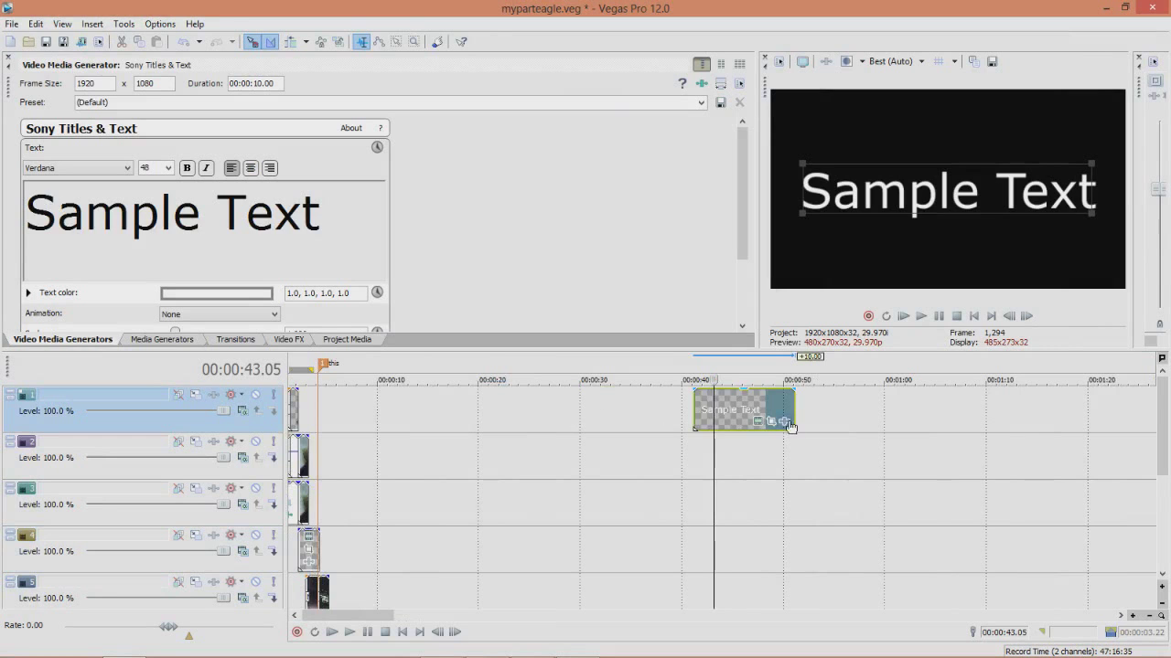
{"action": "left_click", "coordinate": [772, 422]}
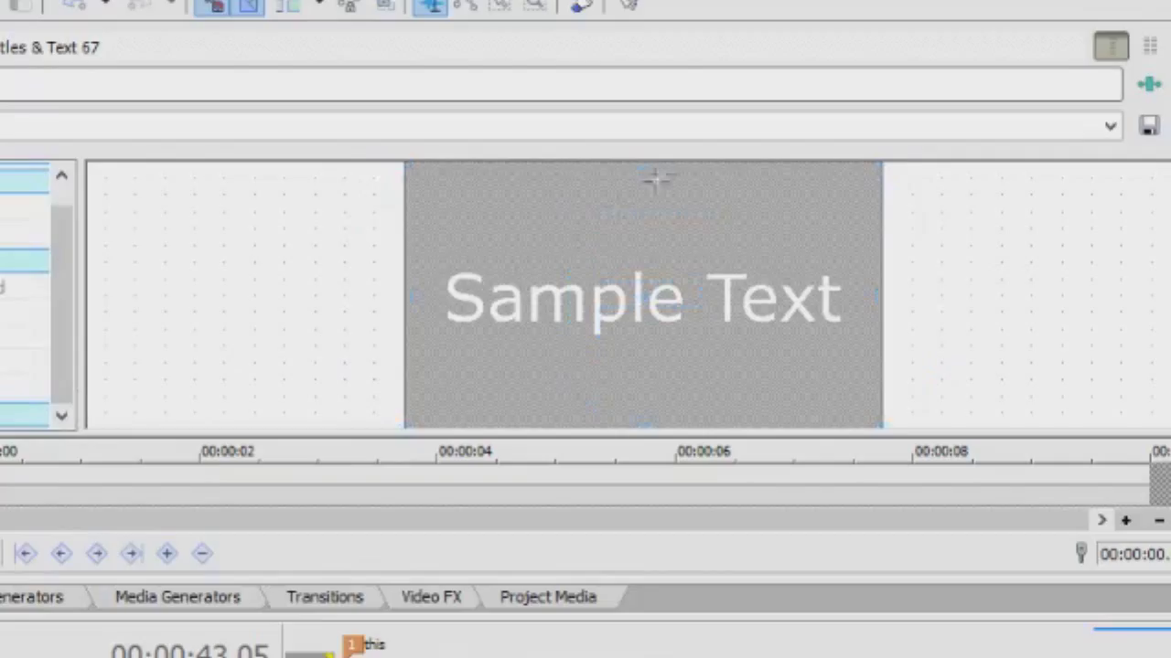
Step: Draw a mask path around the lower half of the Sample Text frame
{"action": "left_click_drag", "start_coordinate": [659, 178], "coordinate": [814, 430]}
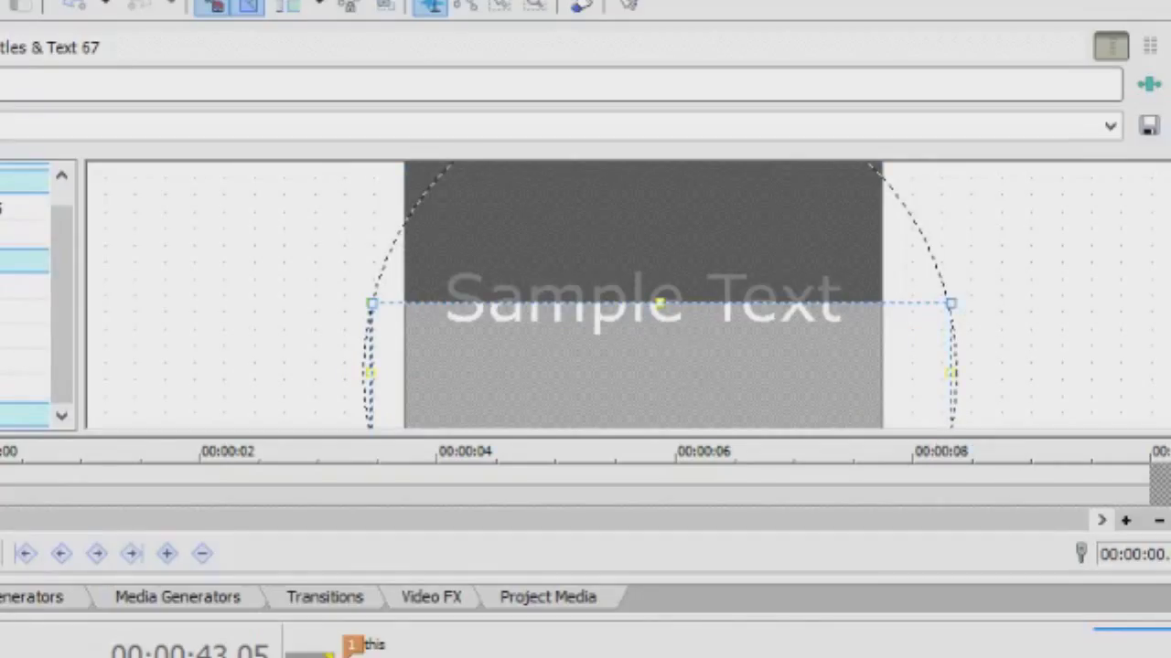
{"action": "mouse_move", "coordinate": [681, 320]}
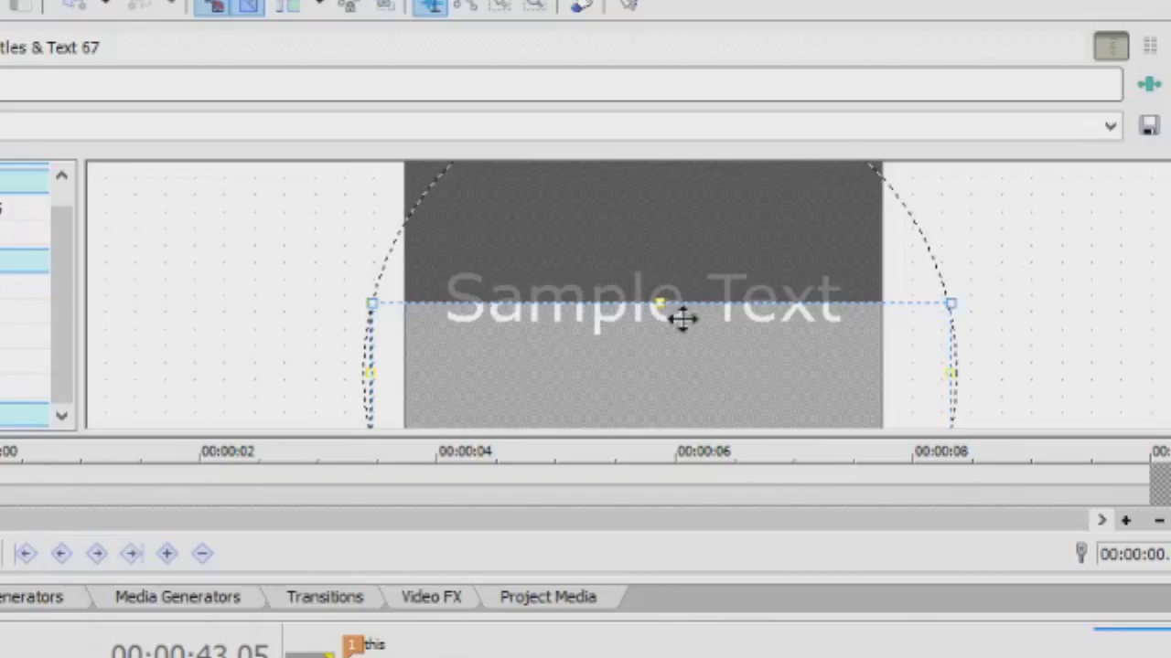
{"action": "mouse_move", "coordinate": [679, 356]}
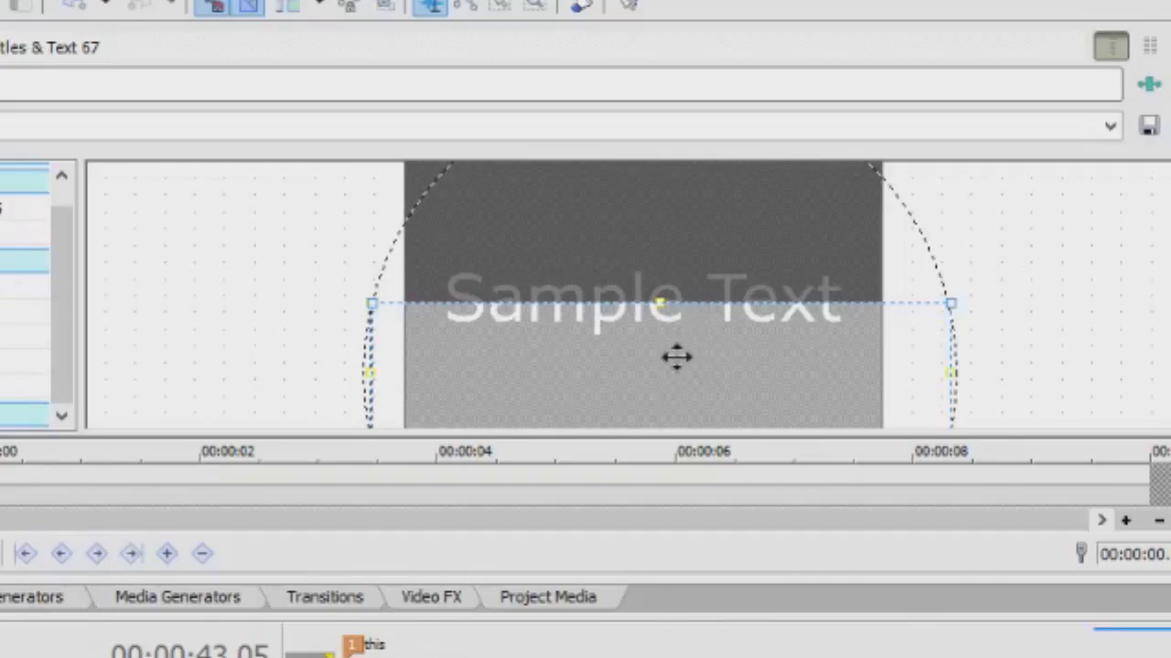
{"action": "mouse_move", "coordinate": [578, 381]}
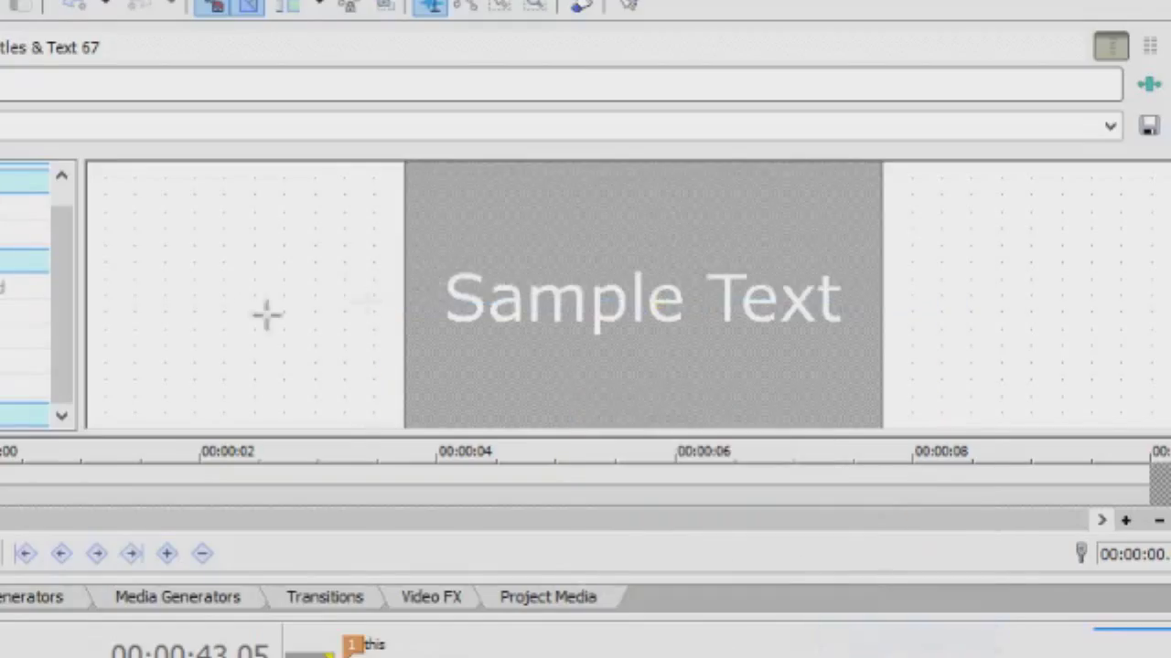
{"action": "mouse_move", "coordinate": [377, 311]}
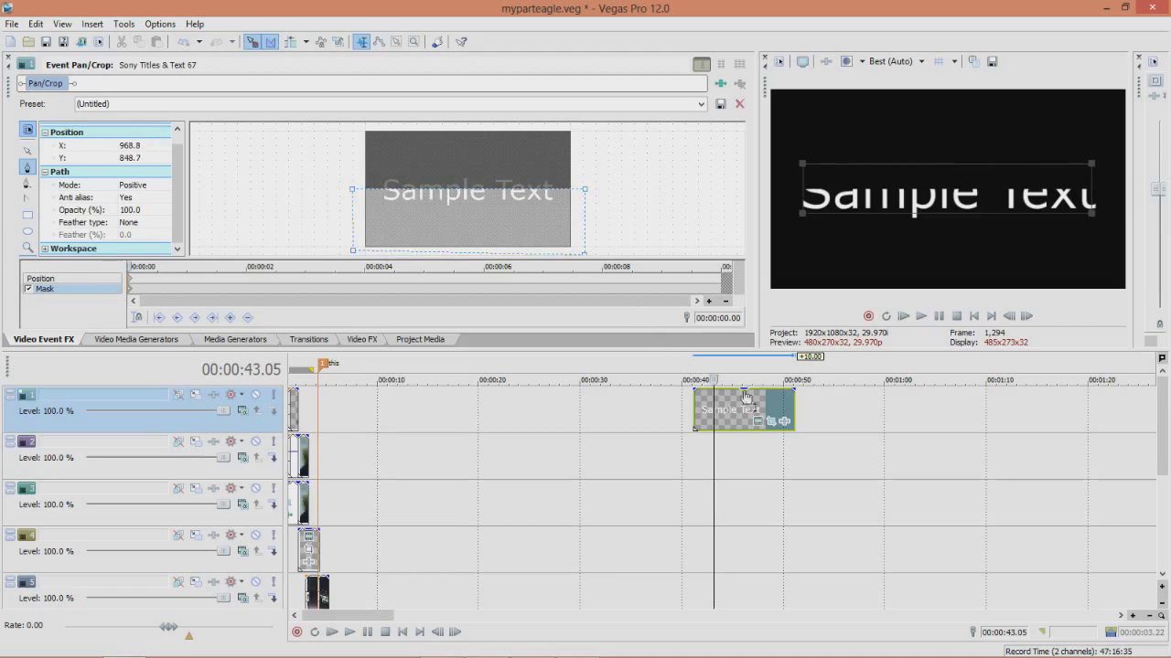
Step: Move the title event to track 2 and paste a copy onto track 1
{"action": "left_click_drag", "start_coordinate": [741, 410], "coordinate": [729, 455]}
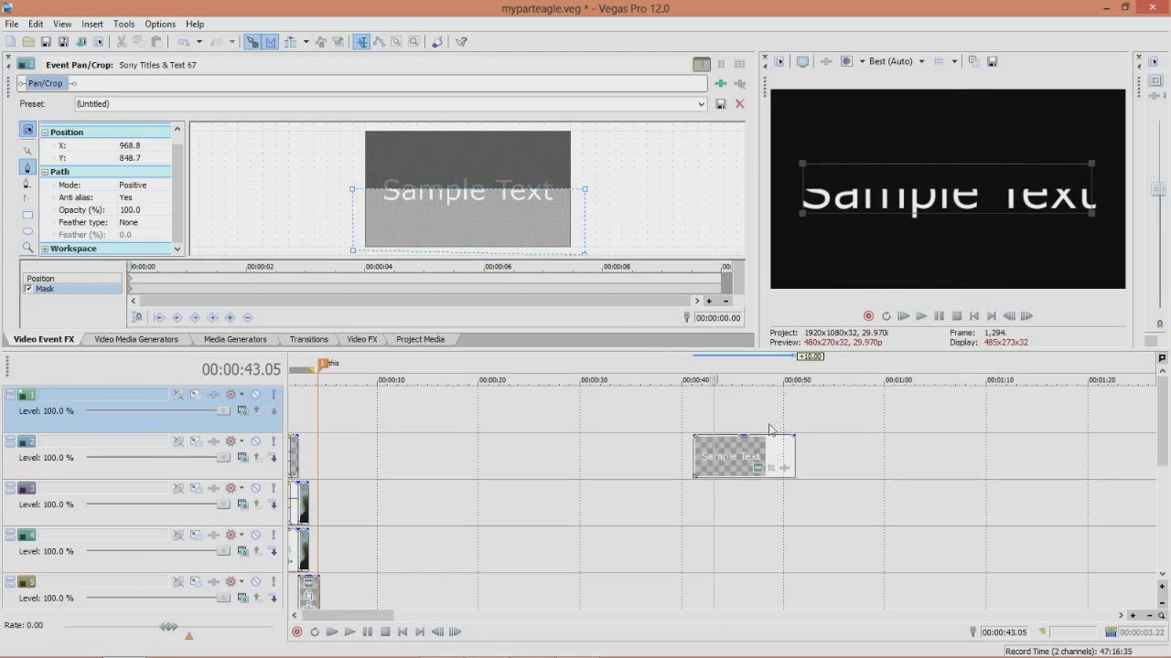
{"action": "left_click", "coordinate": [729, 456]}
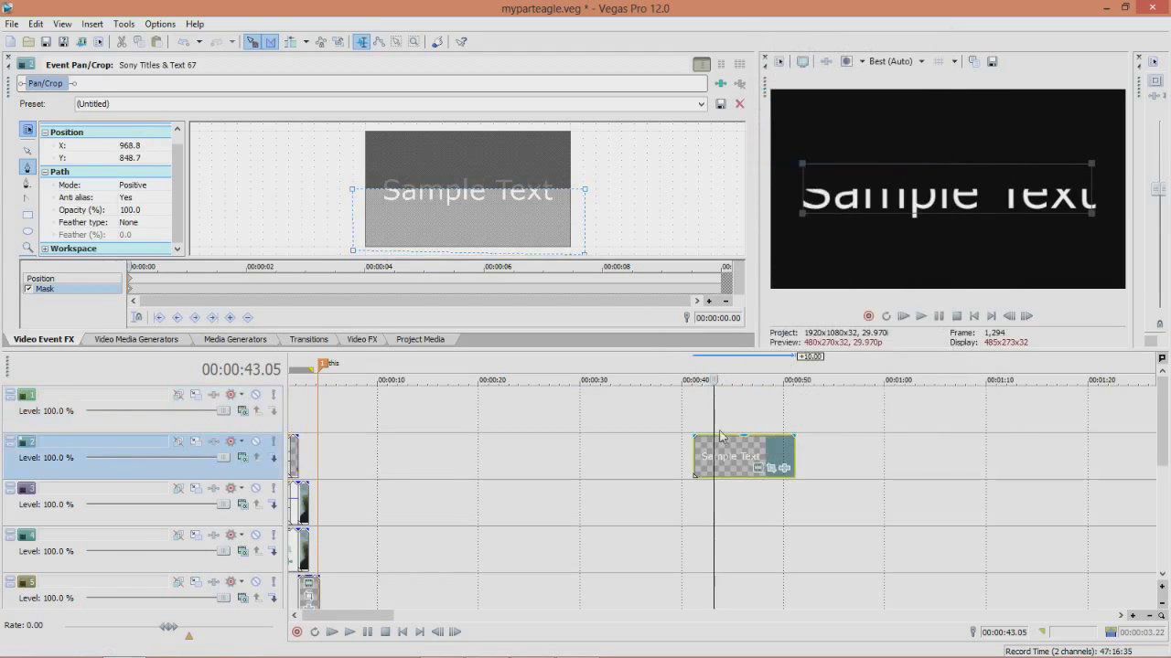
{"action": "right_click", "coordinate": [750, 421]}
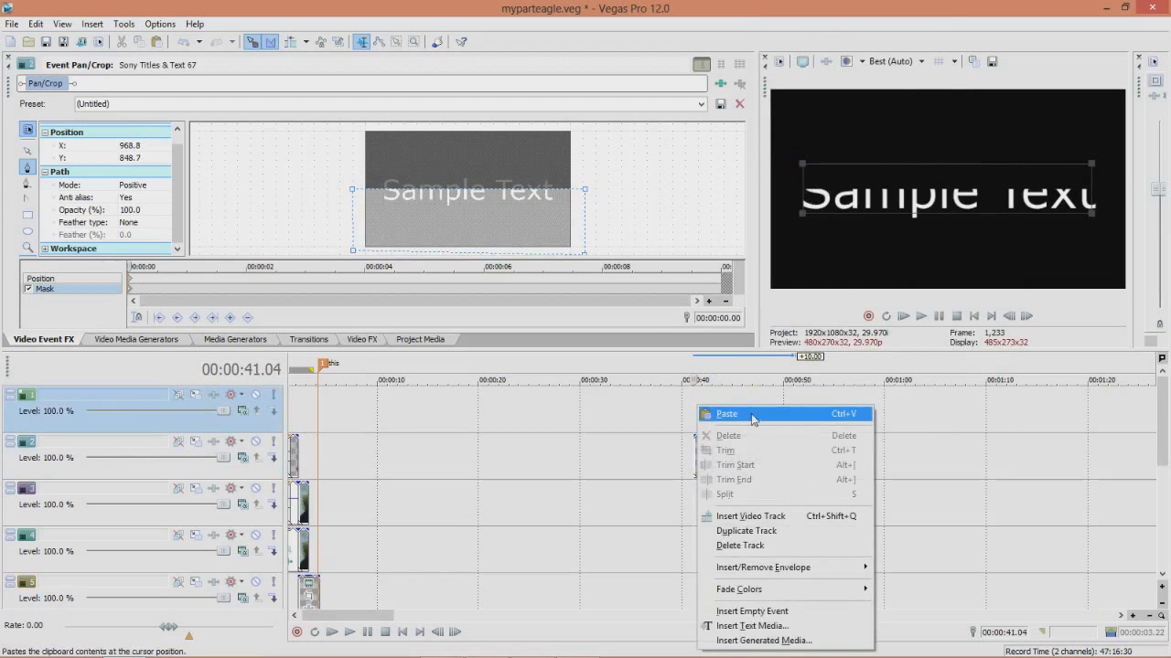
{"action": "left_click", "coordinate": [726, 413]}
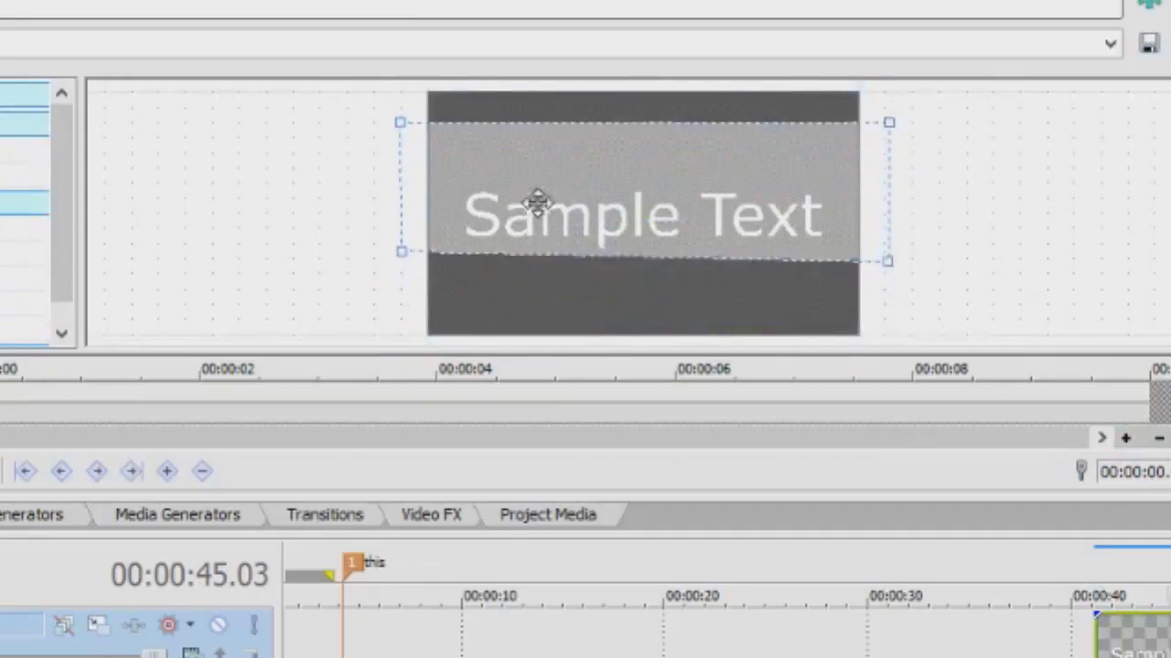
Step: Drag the copy's mask points up so the mask covers the text's upper half
{"action": "left_click_drag", "start_coordinate": [537, 203], "coordinate": [539, 157]}
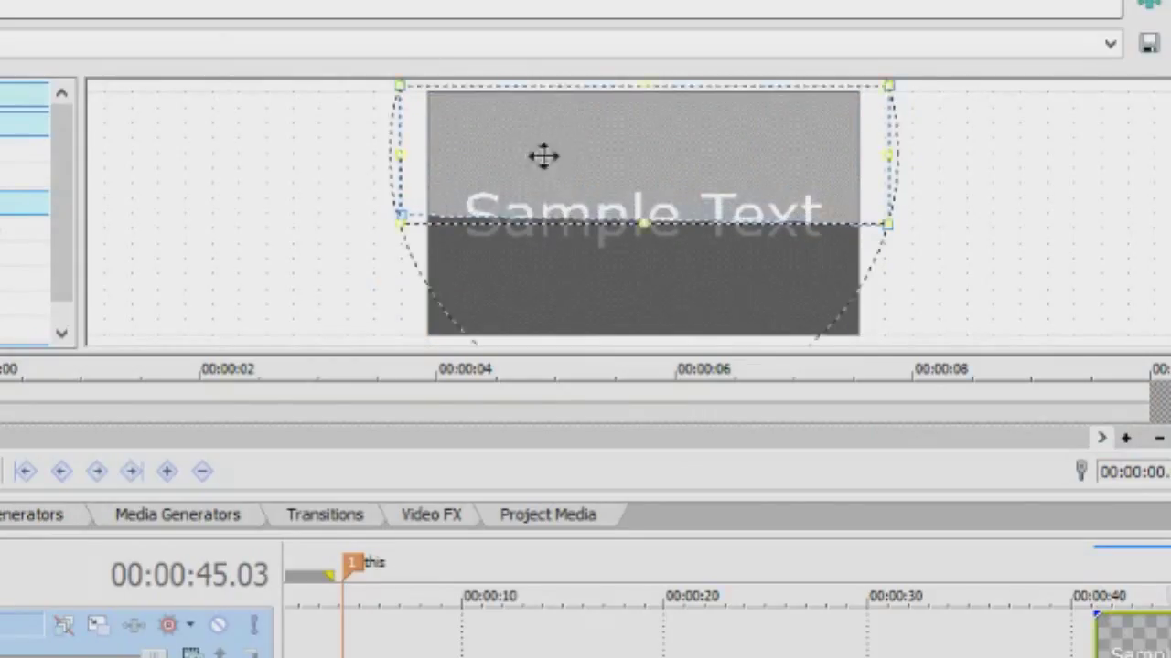
{"action": "mouse_move", "coordinate": [69, 405]}
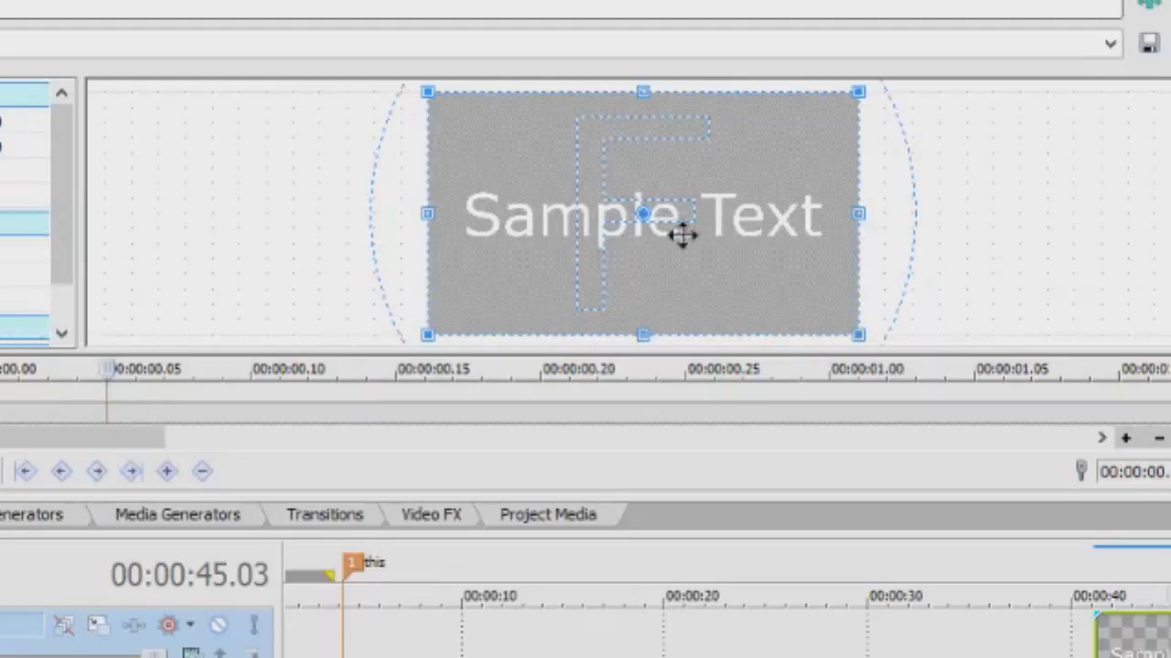
{"action": "mouse_move", "coordinate": [681, 227]}
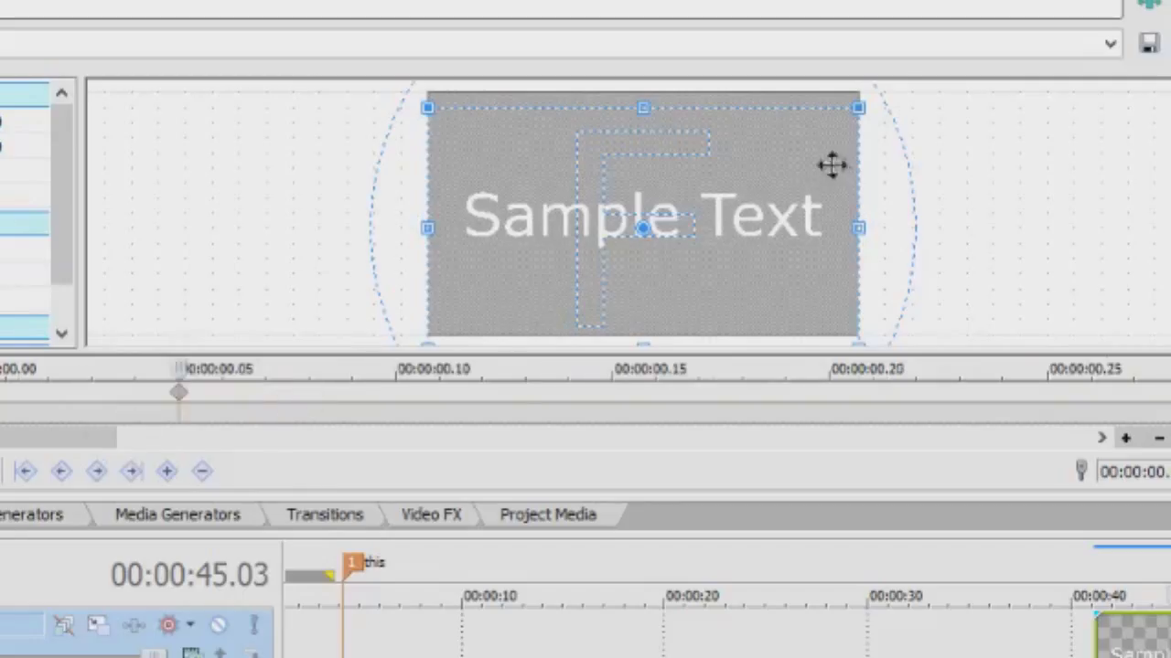
{"action": "mouse_move", "coordinate": [771, 213]}
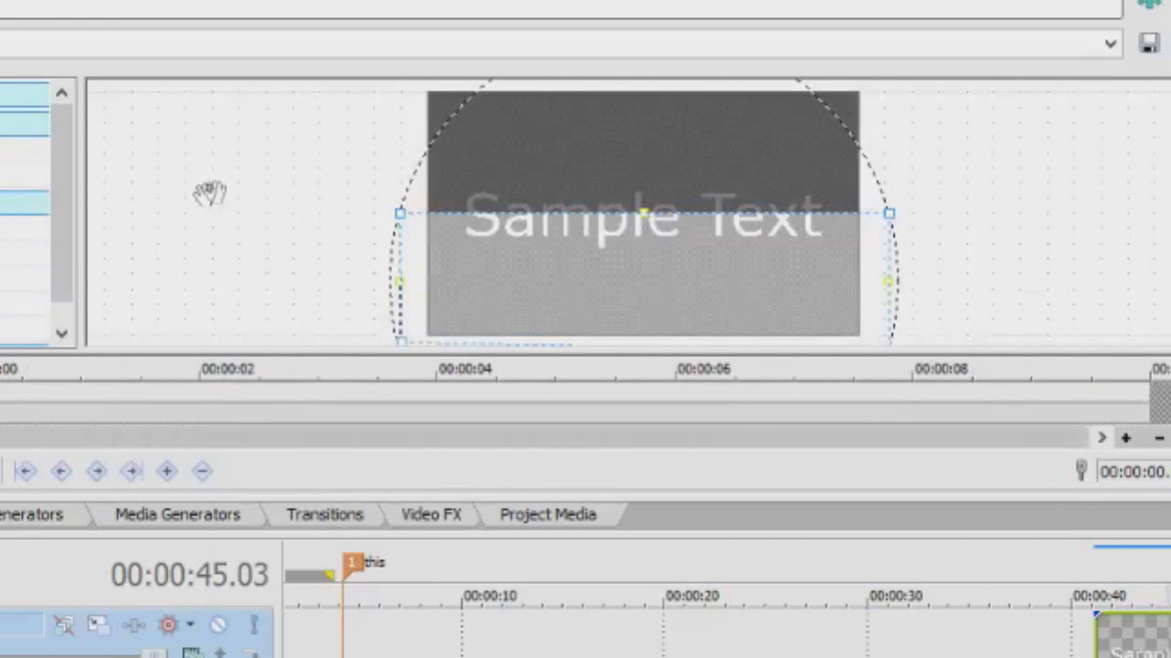
{"action": "mouse_move", "coordinate": [164, 398]}
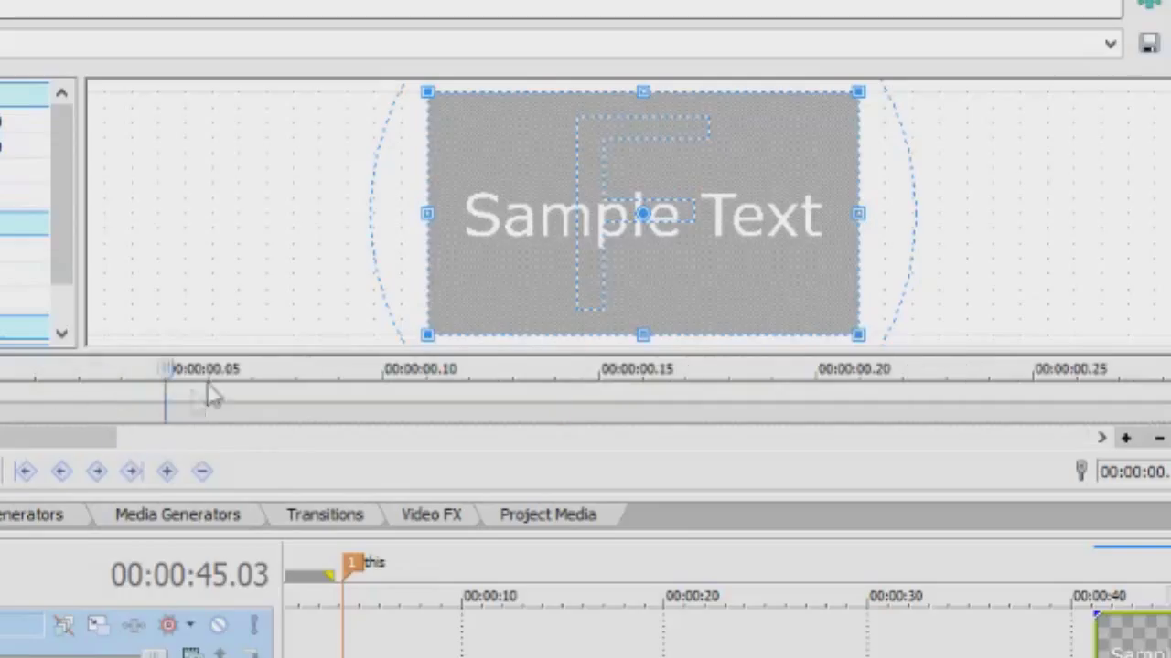
Step: Add a later position keyframe with the frame offset so the text half slides away
{"action": "left_click_drag", "start_coordinate": [640, 215], "coordinate": [574, 199]}
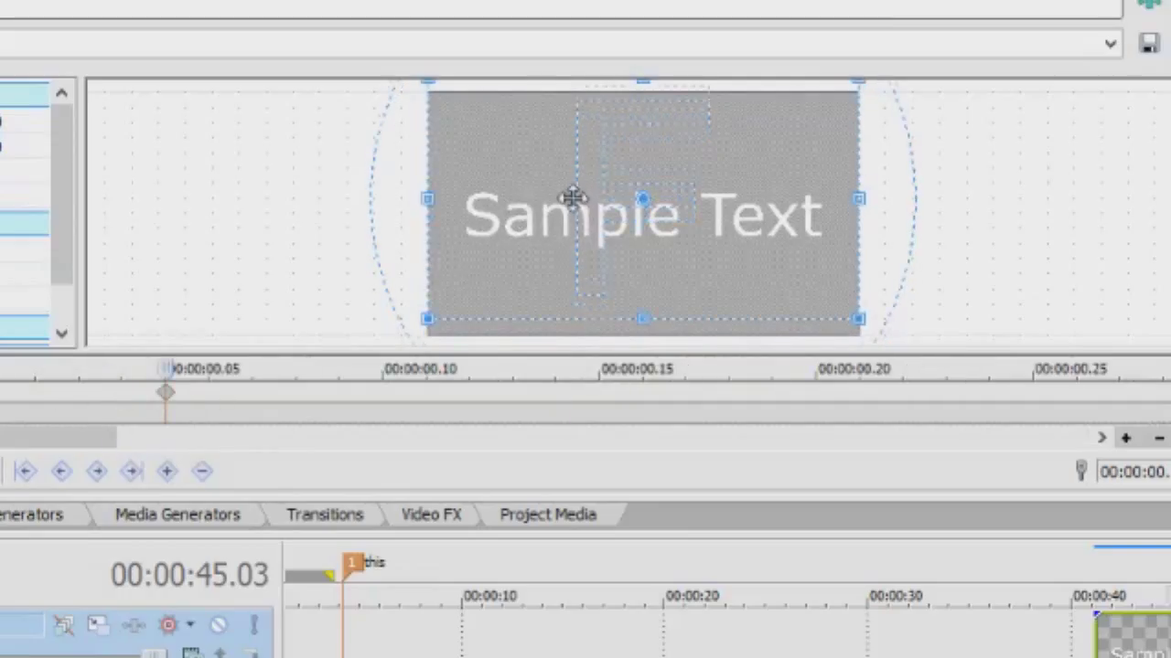
{"action": "left_click_drag", "start_coordinate": [574, 198], "coordinate": [642, 183]}
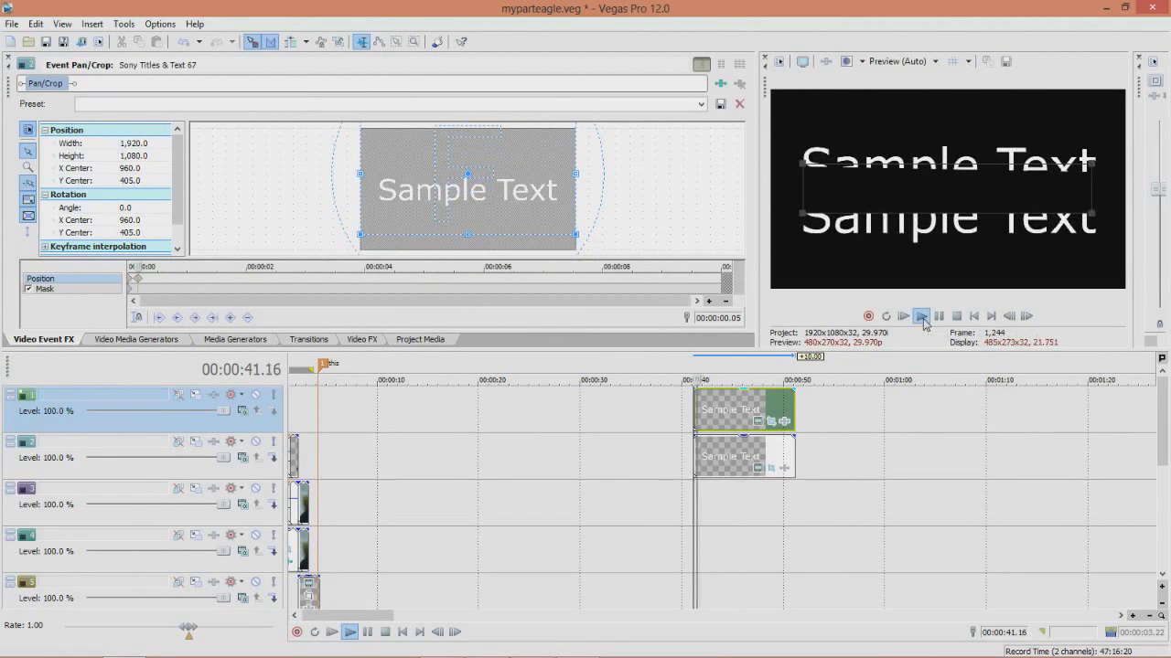
{"action": "left_click", "coordinate": [921, 316]}
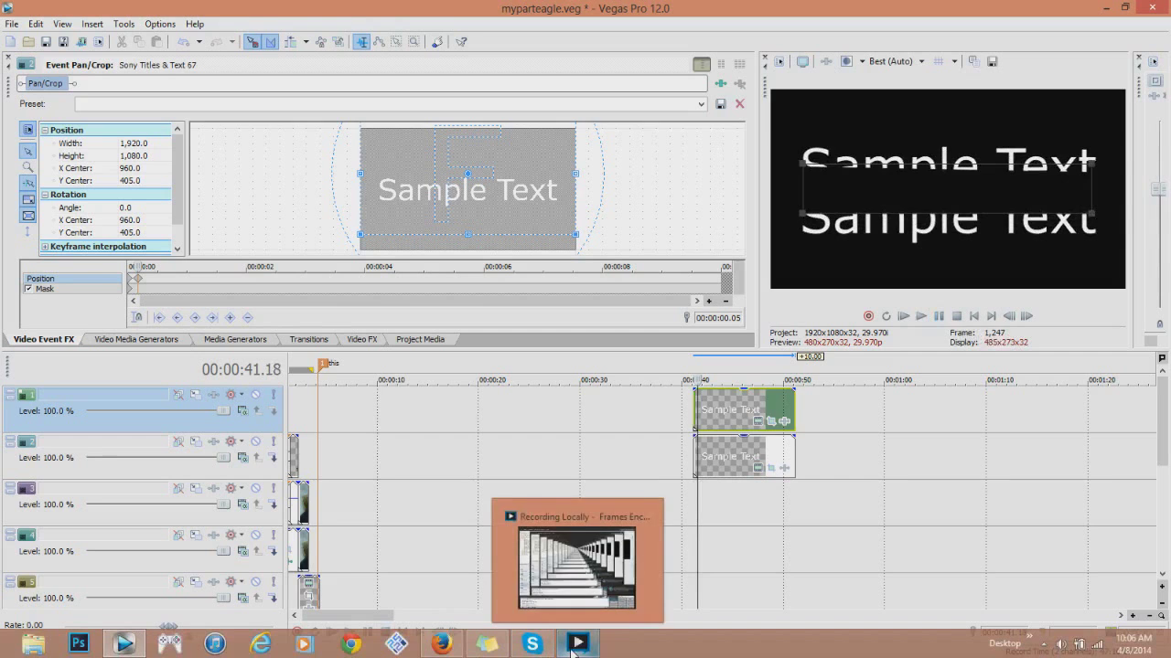
{"action": "mouse_move", "coordinate": [576, 517]}
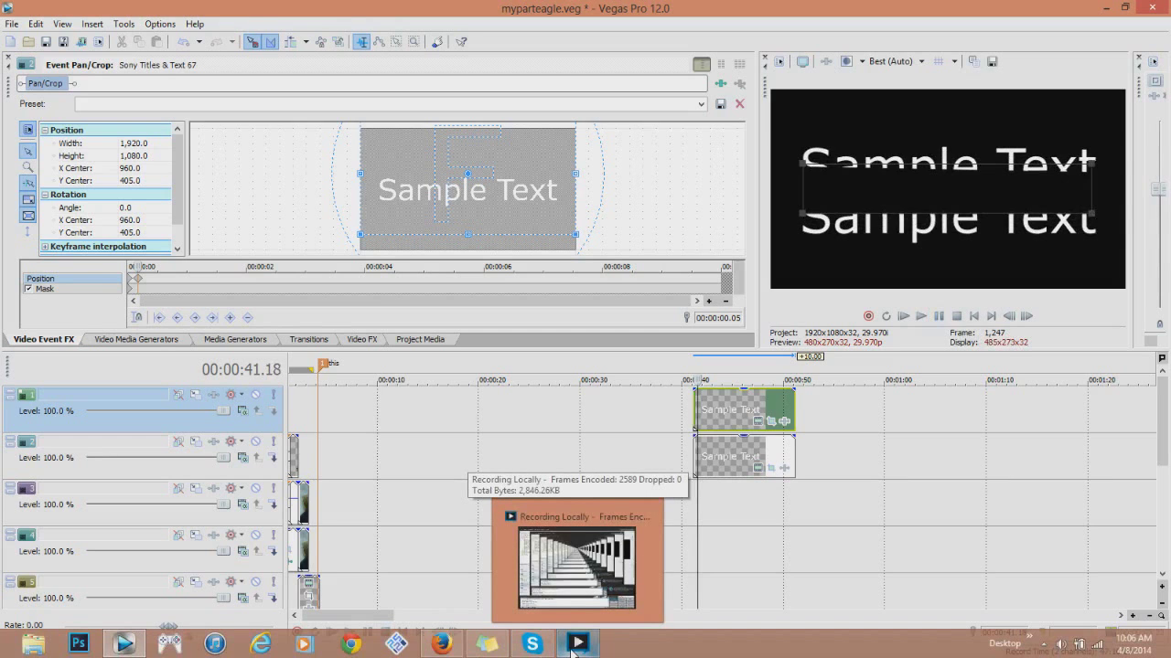